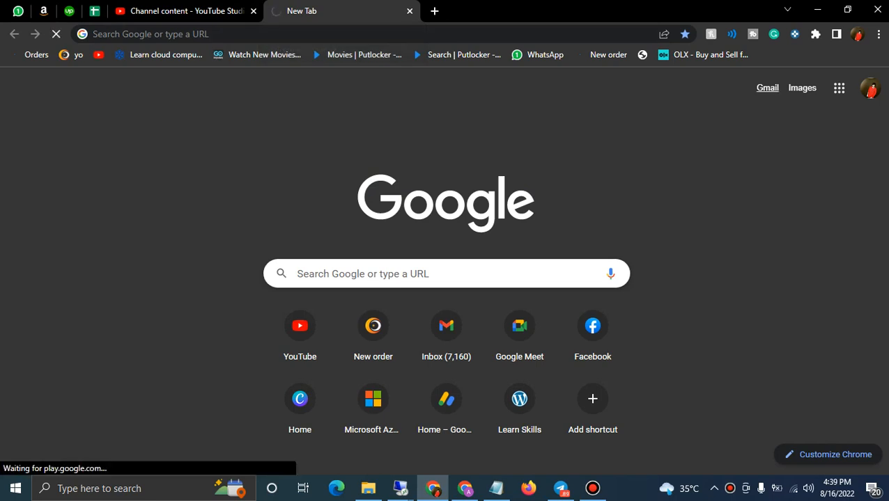
Step: Open the Gmail inbox from the new tab page and scroll to the storage meter at the bottom
left_click(766, 87)
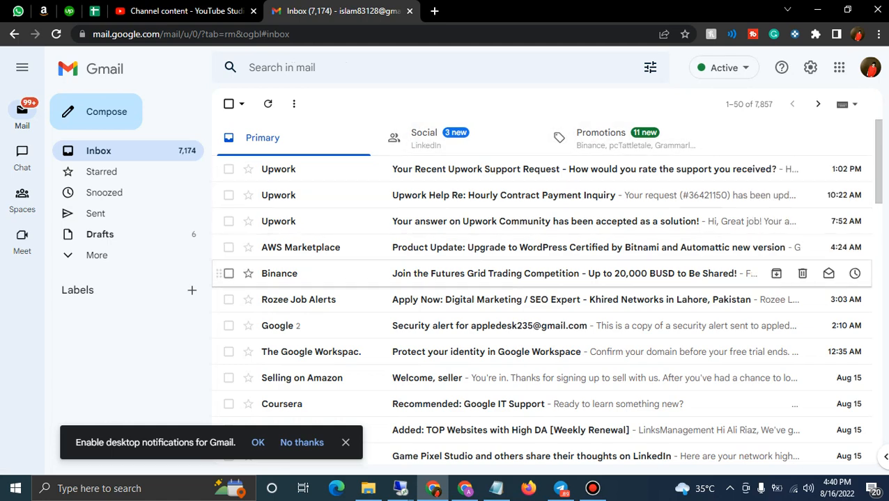
scroll("down", 3)
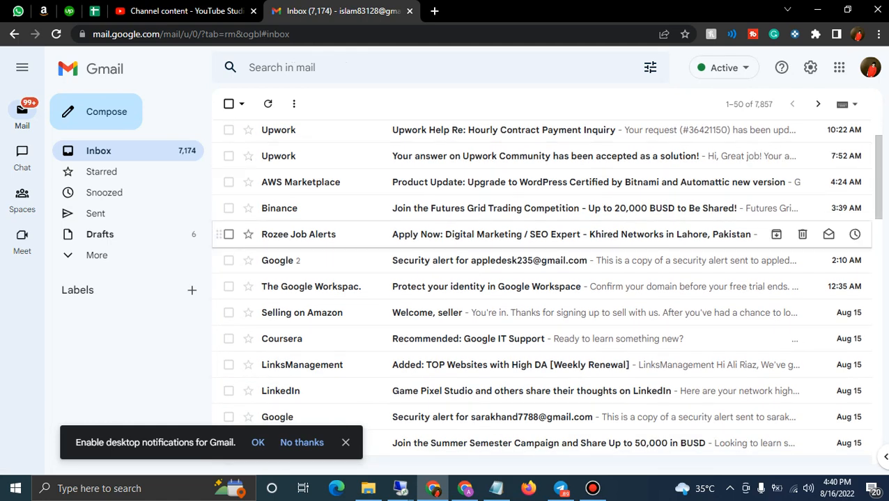
scroll("down", 3)
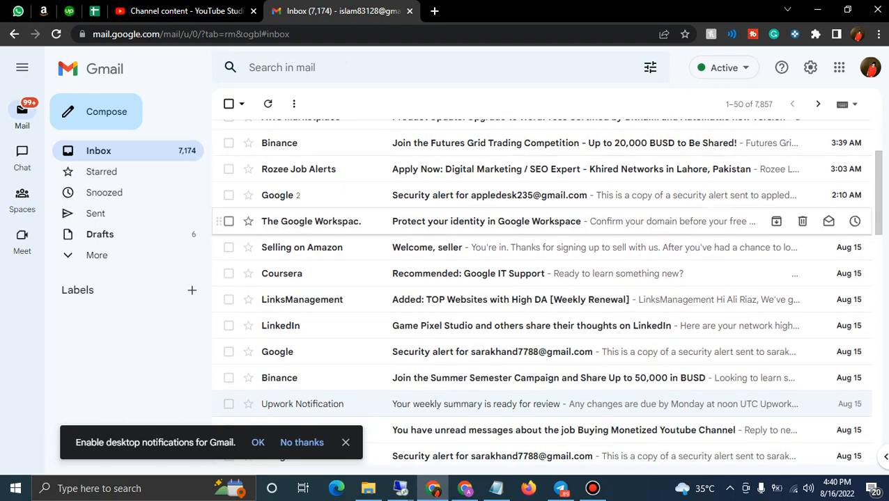
scroll("down", 3)
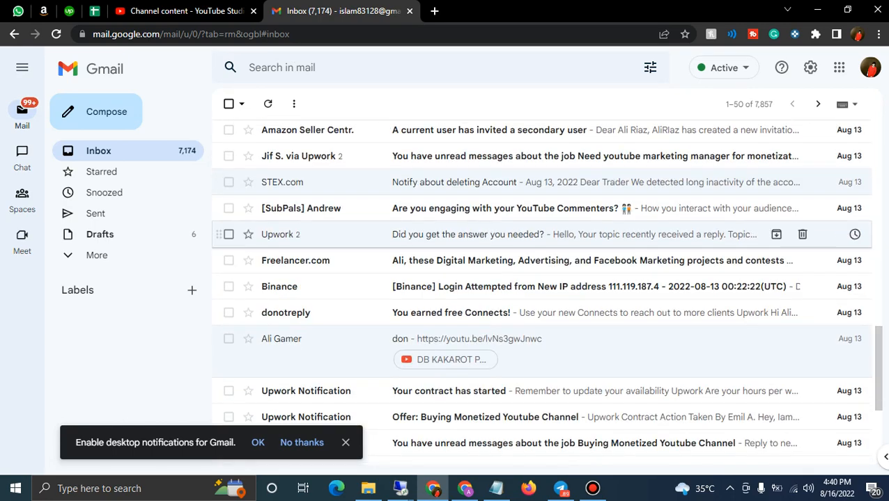
scroll("down", 3)
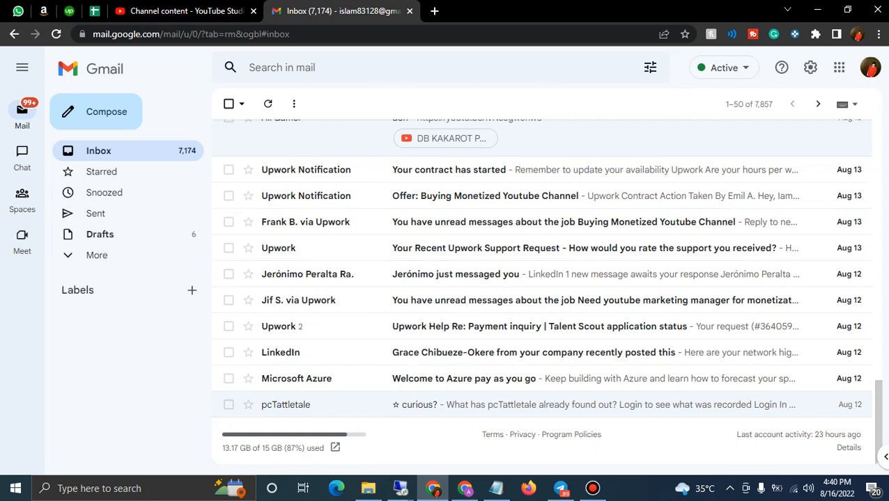
mouse_move(272, 448)
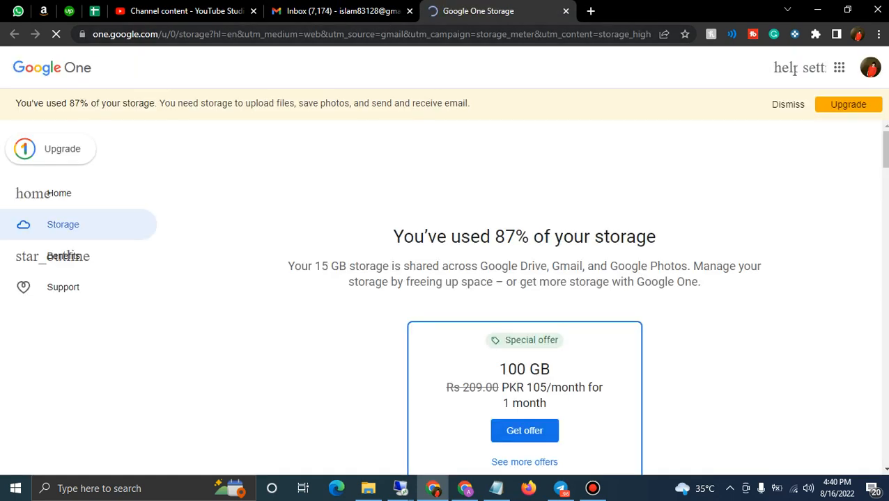
Step: Review the Google One storage page (13.16 GB of 15 GB, 87%) and start the 100 GB special offer
scroll("down", 3)
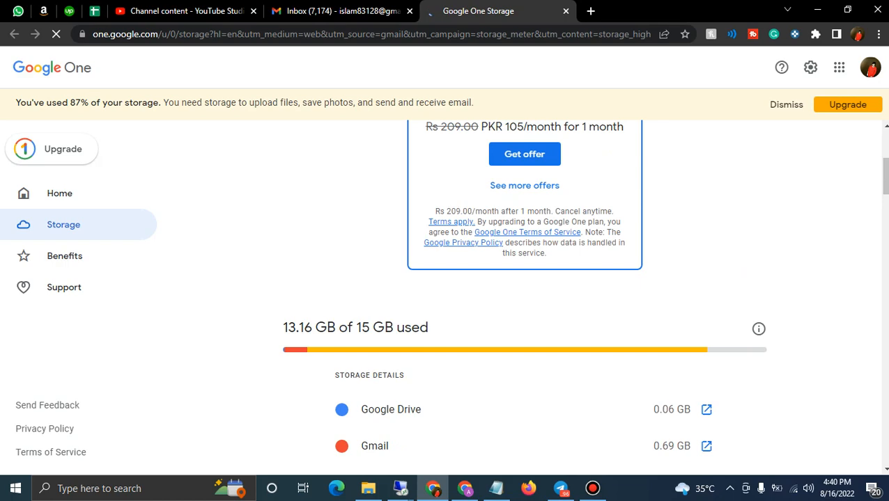
scroll("up", 3)
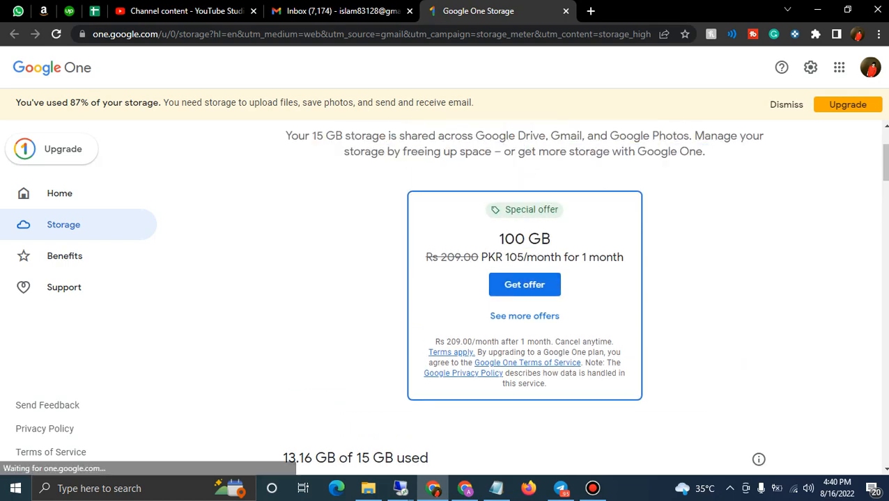
left_click(524, 284)
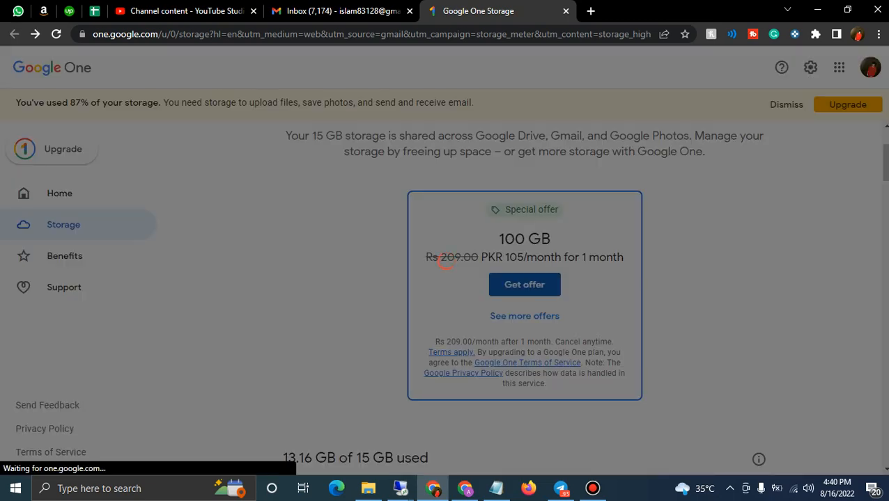
Step: Cancel the Google Play purchase prompt for 100 GB instead of adding a payment card
left_click(523, 284)
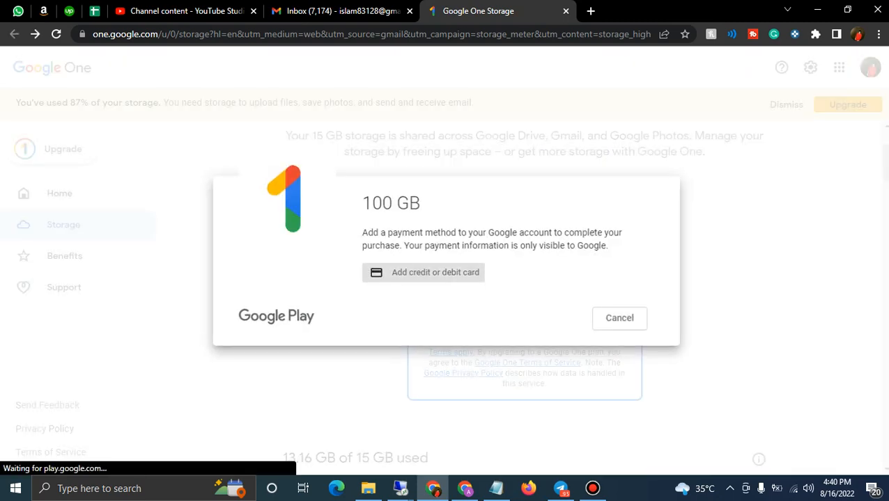
left_click(619, 318)
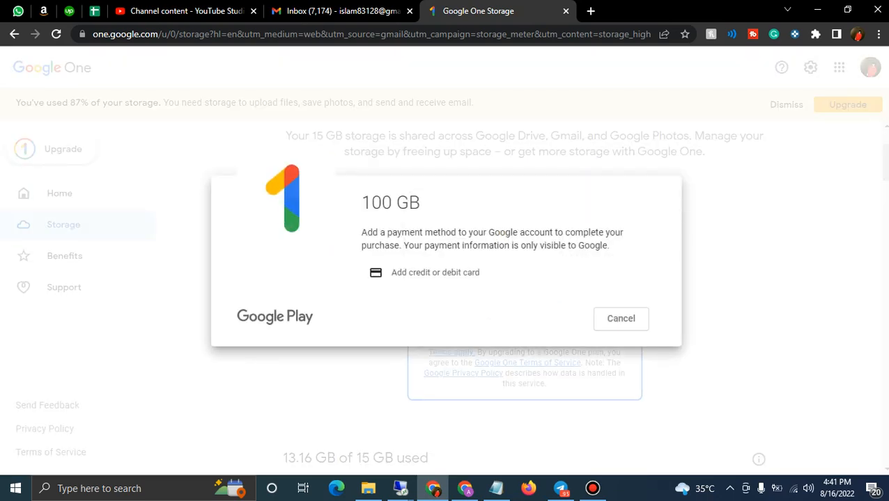
left_click(620, 317)
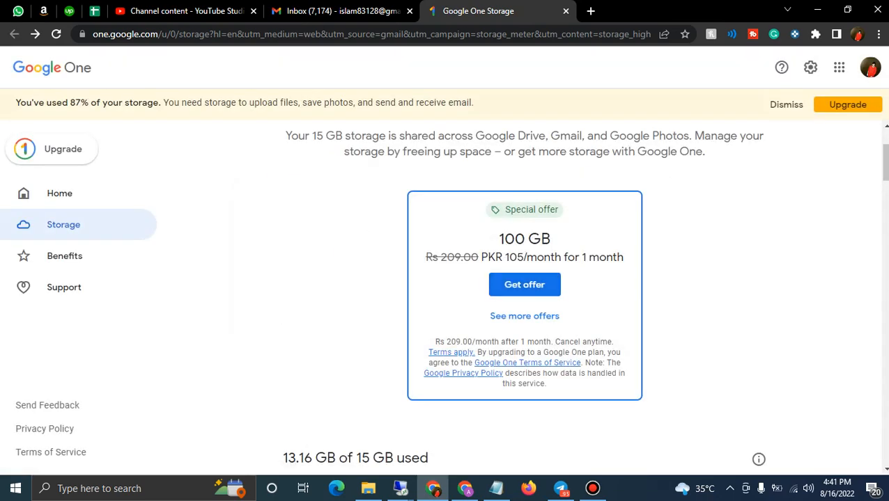
Step: Browse the 100 GB, 200 GB and 2 TB plan options, then bring the Gmail inbox tab to the front
scroll("down", 3)
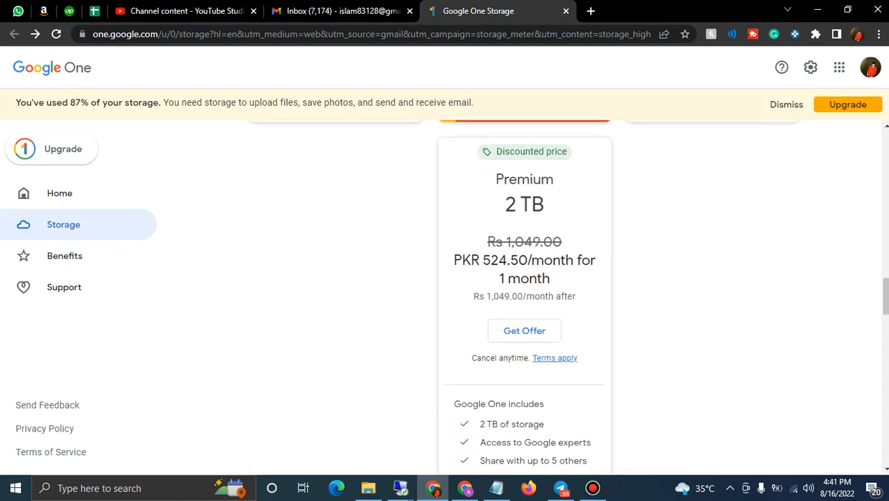
scroll("up", 3)
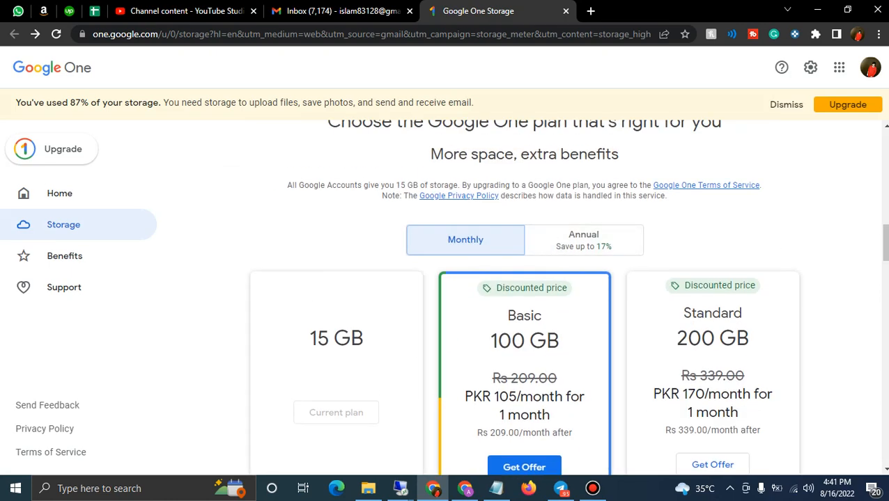
scroll("up", 3)
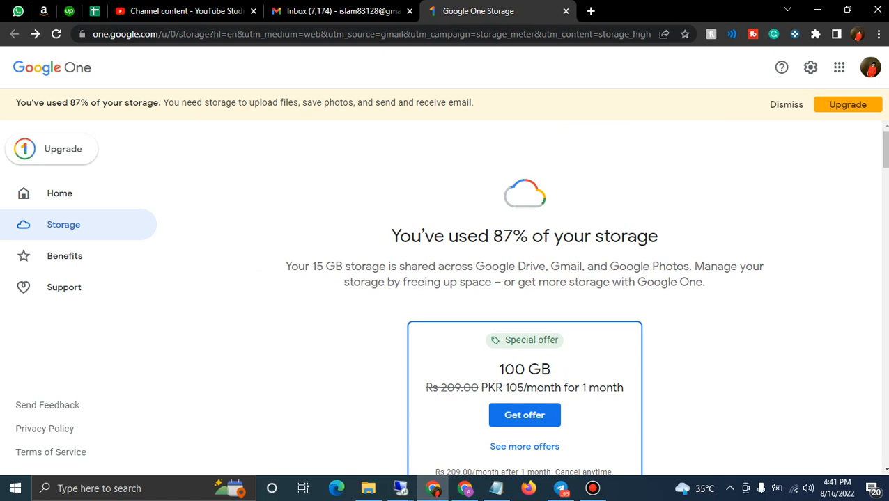
left_click(342, 11)
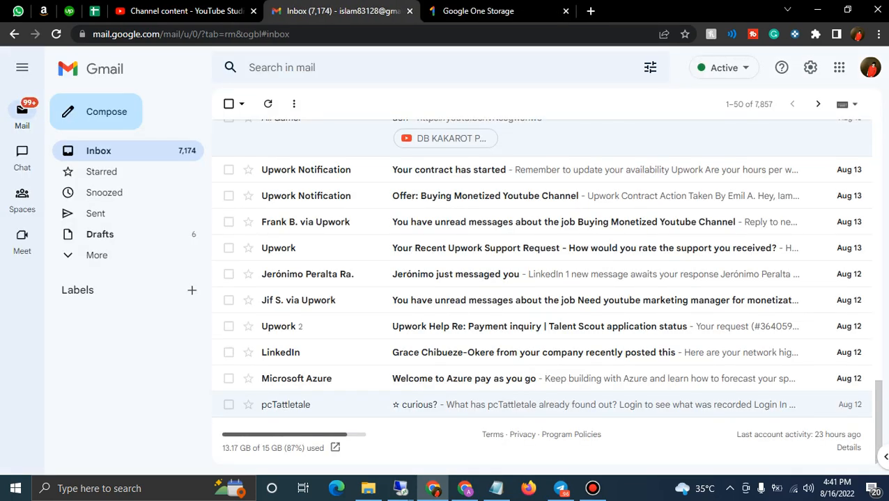
Step: View the storage breakdown (Drive 0.06 GB, Gmail 0.69 GB, Photos 12.4 GB) and follow the Google Drive link
left_click(498, 11)
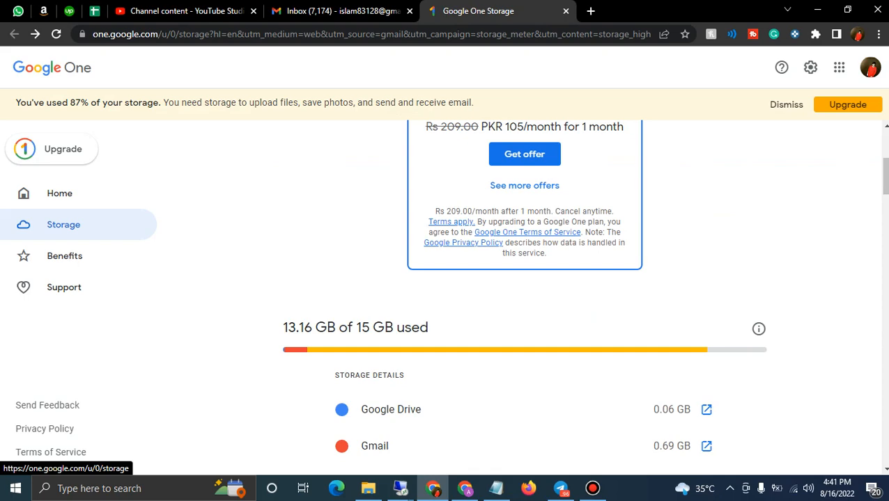
scroll("up", 3)
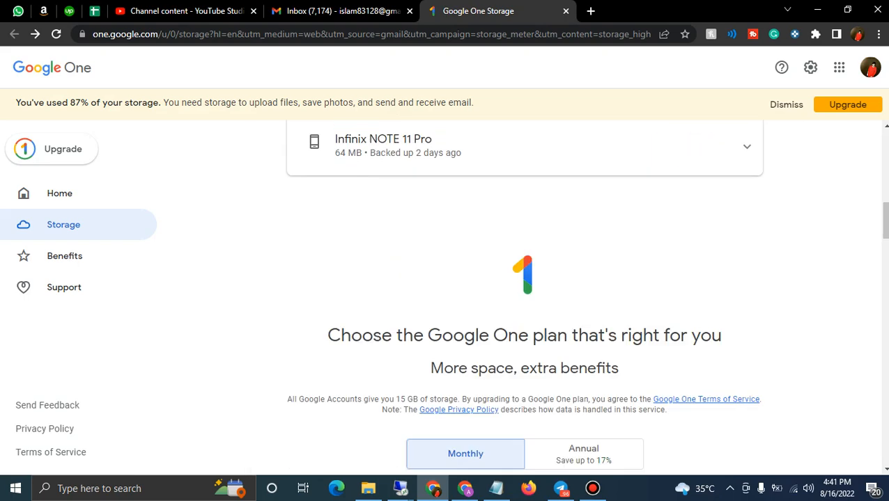
scroll("down", 3)
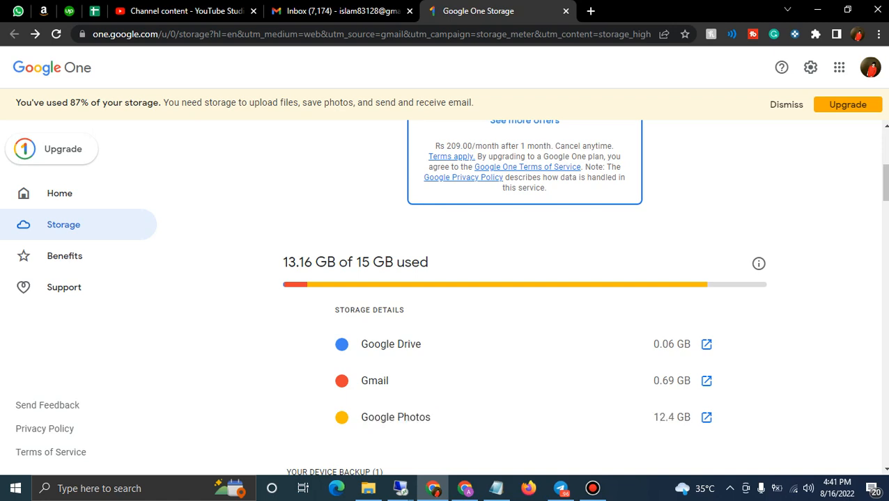
mouse_move(705, 344)
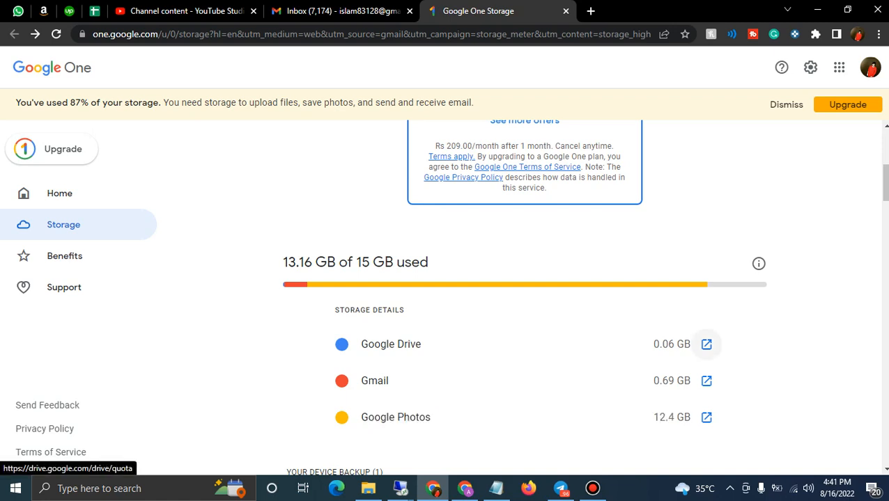
left_click(705, 344)
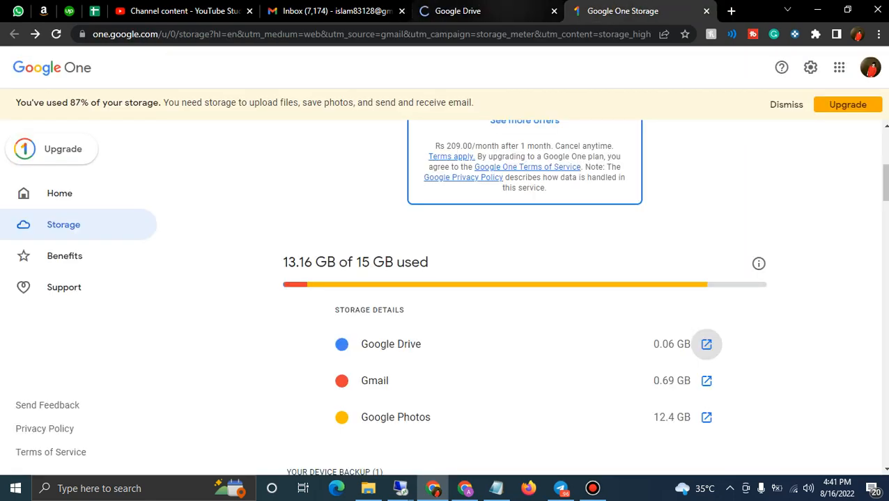
Step: Check that Drive's trash is empty, view My Drive, and return to the Gmail inbox showing 13.17 GB used
left_click(705, 344)
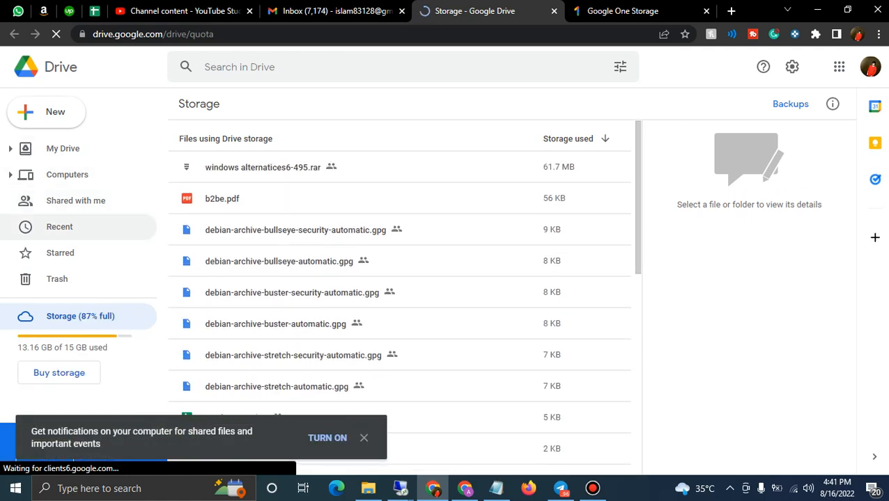
left_click(57, 279)
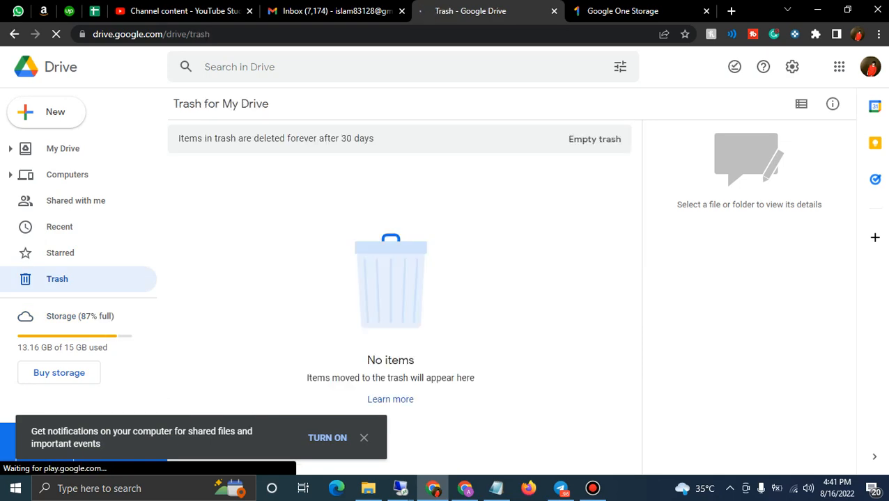
left_click(63, 148)
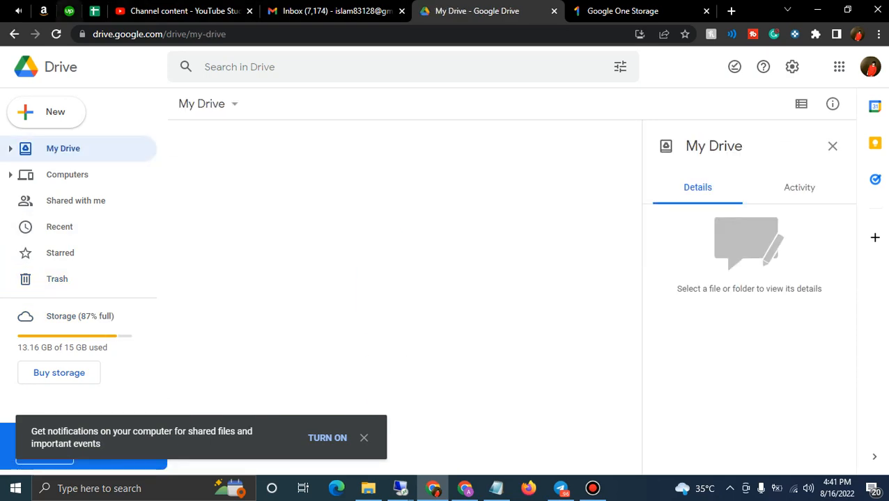
left_click(335, 11)
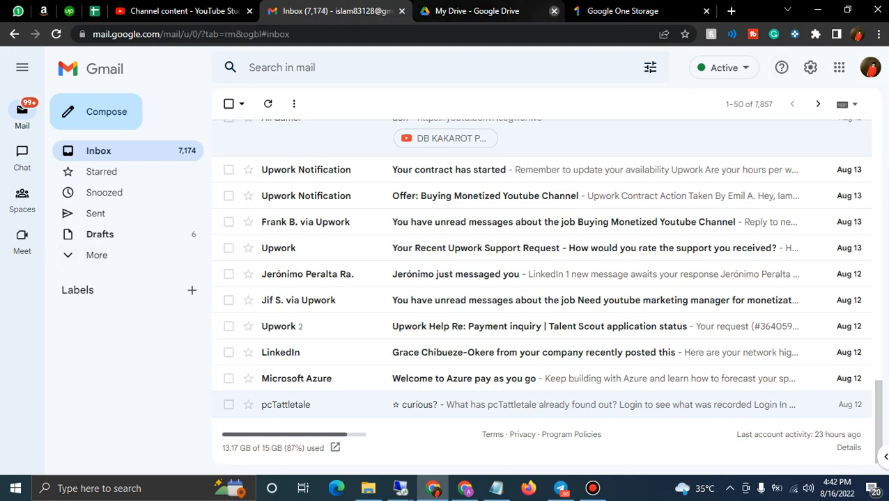
Step: Select all 50 conversations on the first page of the Social tab for deletion
scroll("up", 3)
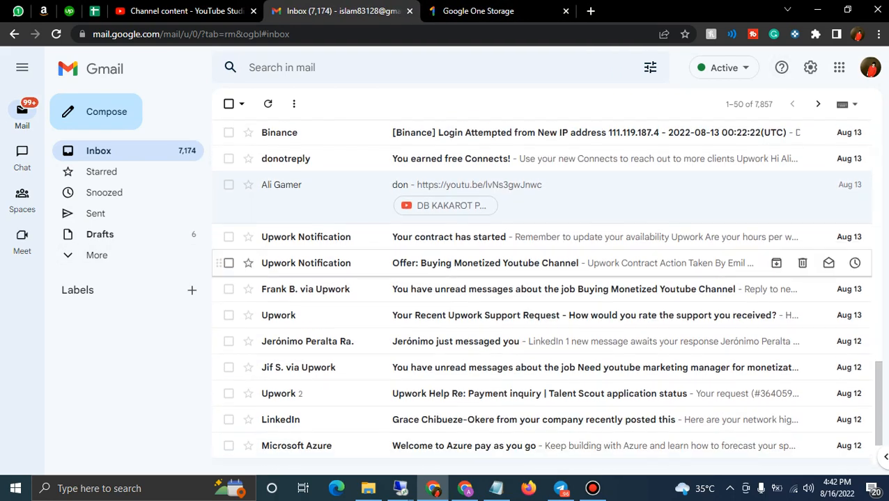
scroll("down", 3)
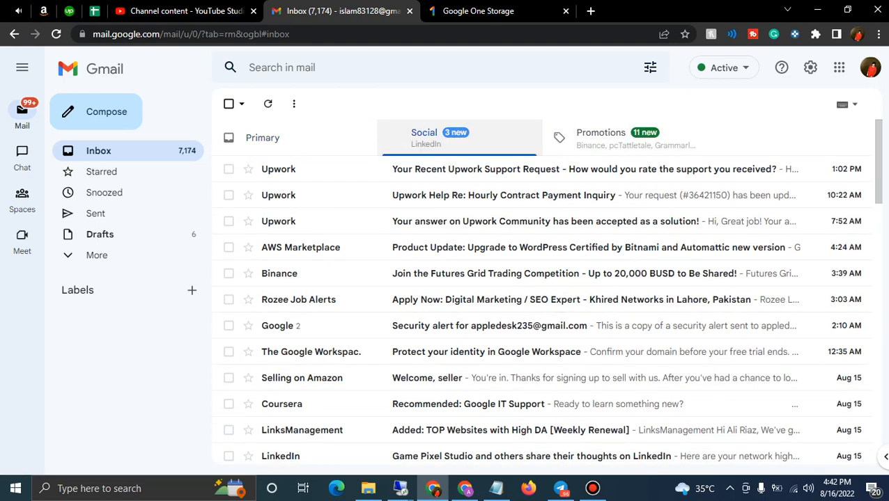
left_click(228, 103)
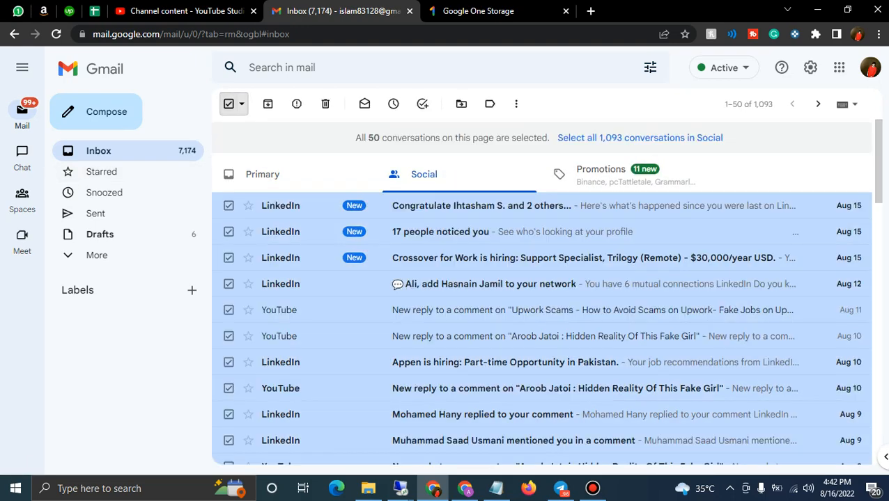
mouse_move(325, 103)
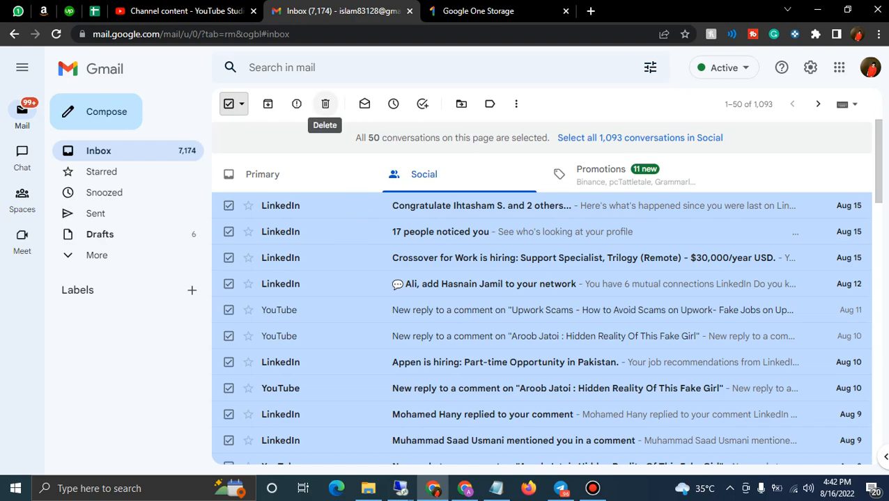
scroll("down", 3)
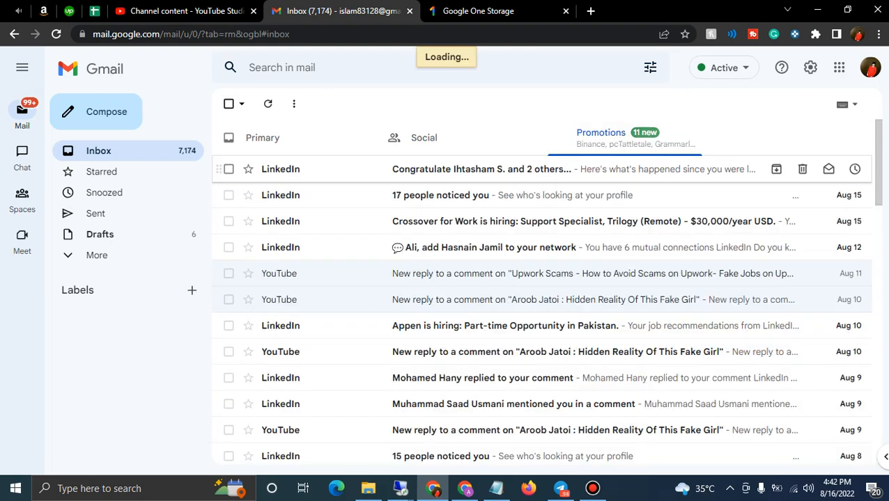
Step: Trash the first page of Promotions conversations and select all conversations on the Social page
left_click(228, 103)
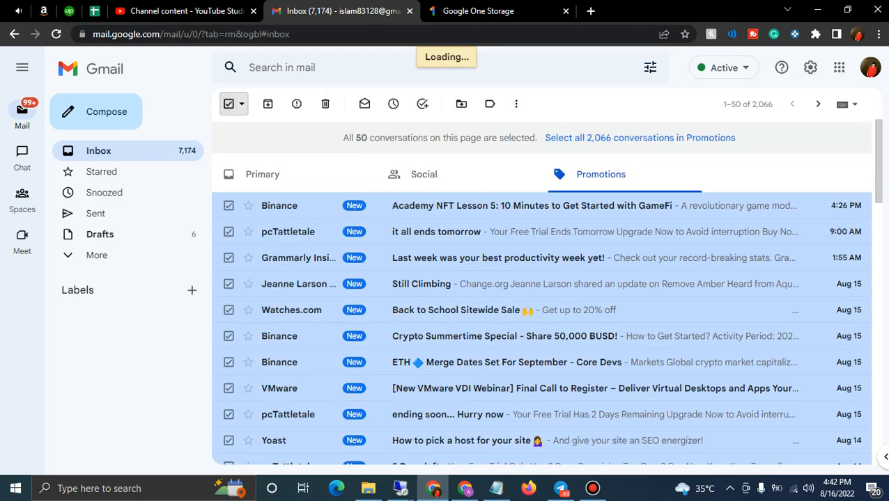
left_click(325, 103)
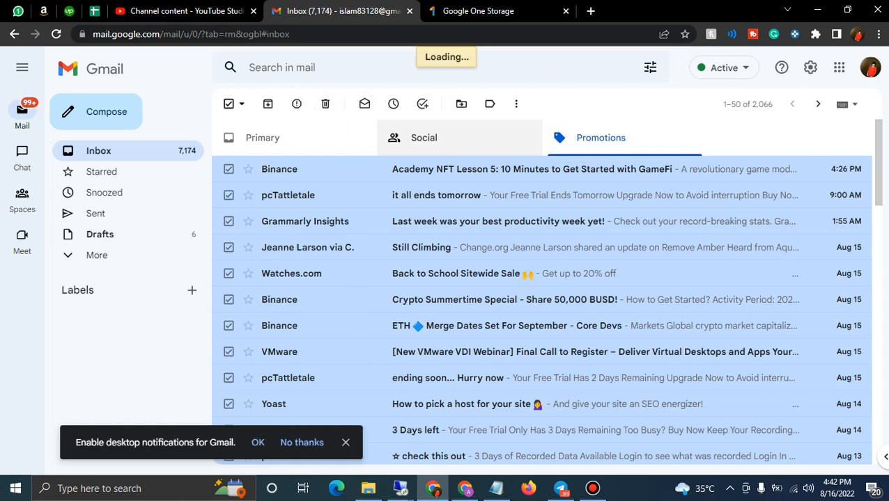
left_click(423, 138)
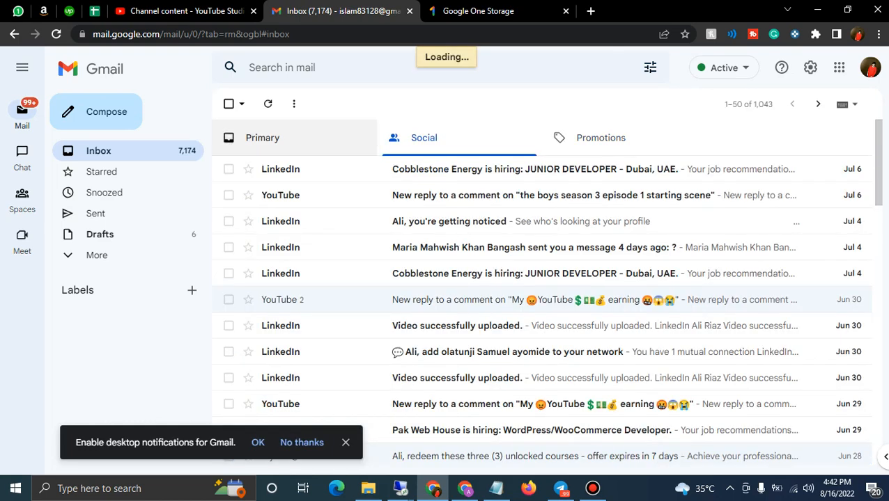
left_click(326, 103)
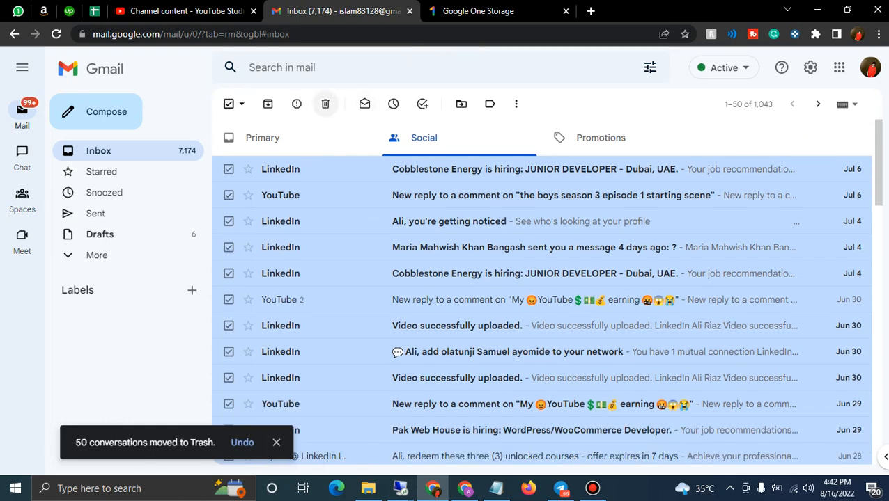
left_click(600, 138)
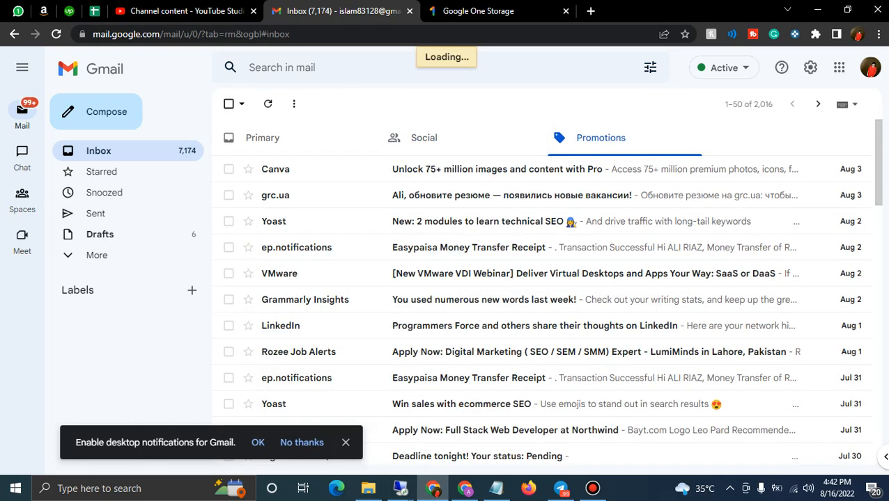
Step: Trash another page of Promotions, leaving 1,906, then go to the Trash folder
left_click(228, 103)
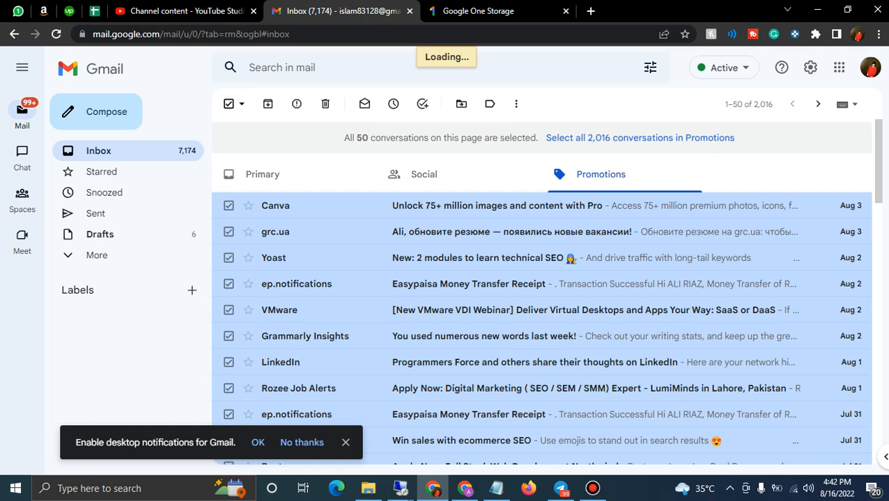
mouse_move(325, 103)
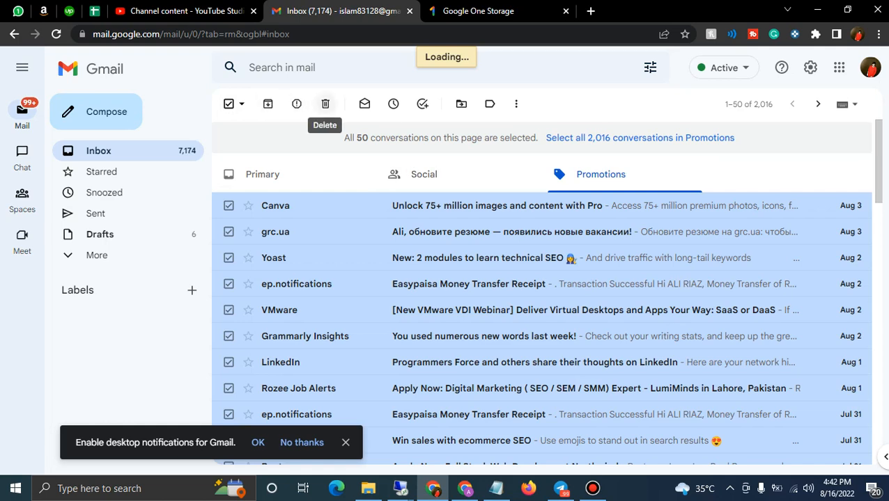
left_click(324, 103)
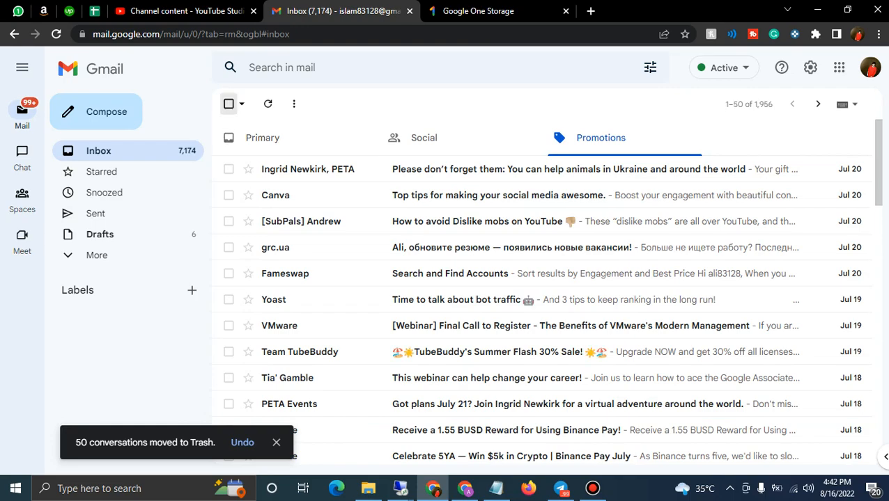
left_click(228, 104)
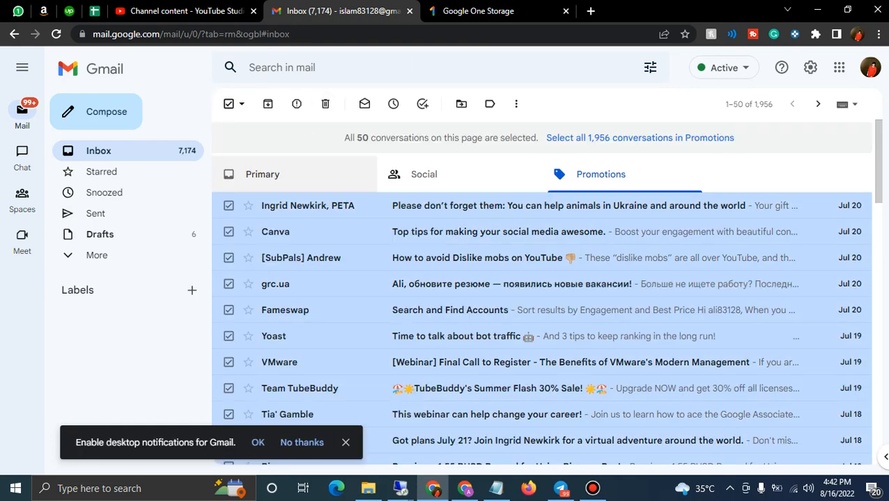
scroll("down", 3)
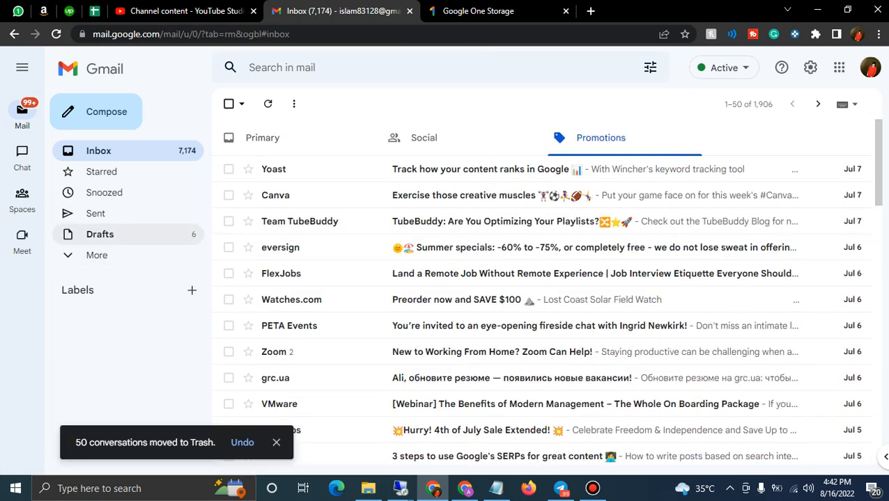
left_click(96, 255)
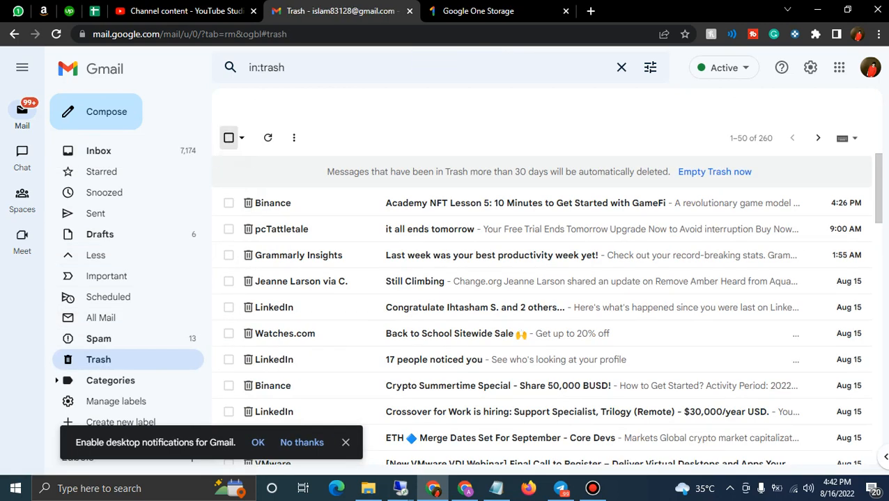
Step: Permanently delete two batches of 50 conversations from Trash, shrinking it from 260 to 160
left_click(229, 137)
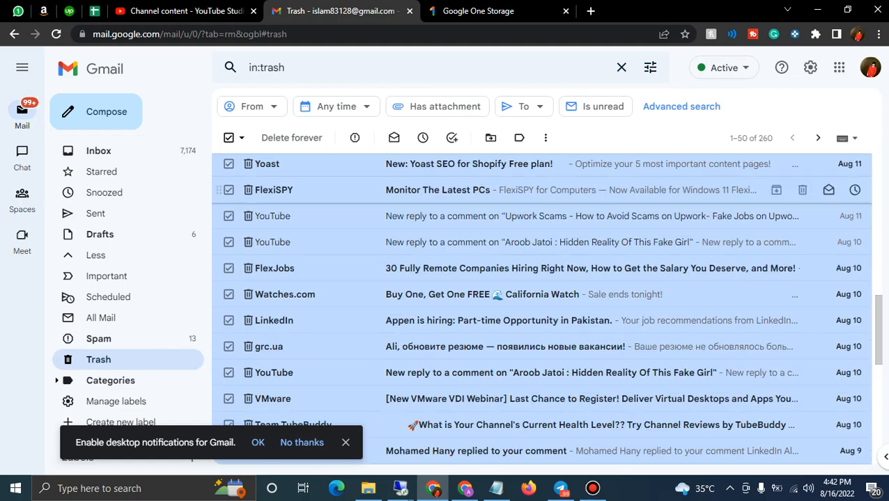
scroll("up", 3)
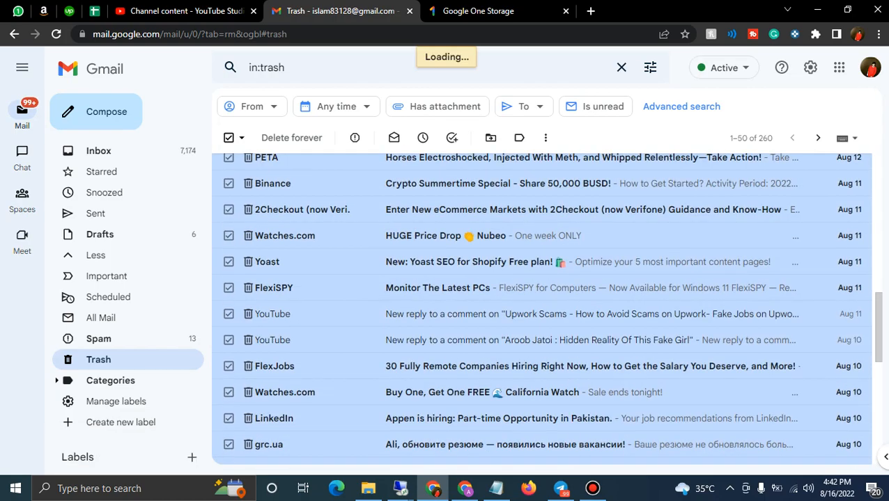
left_click(228, 137)
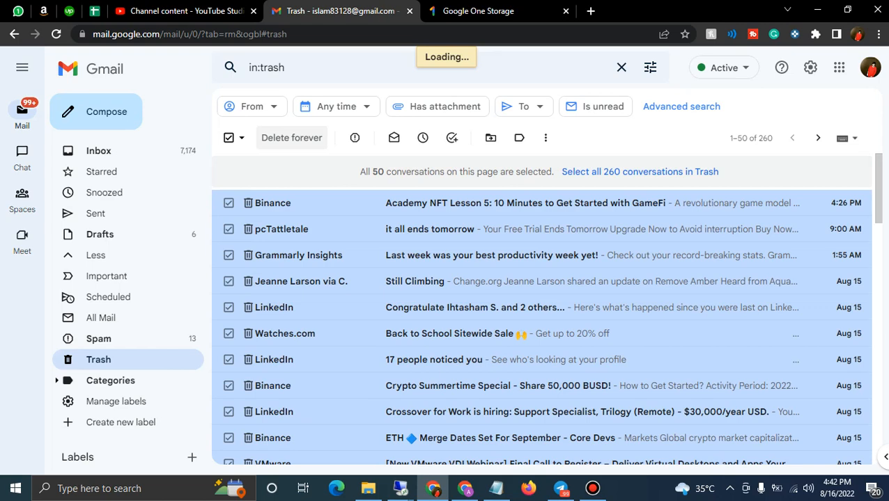
left_click(291, 138)
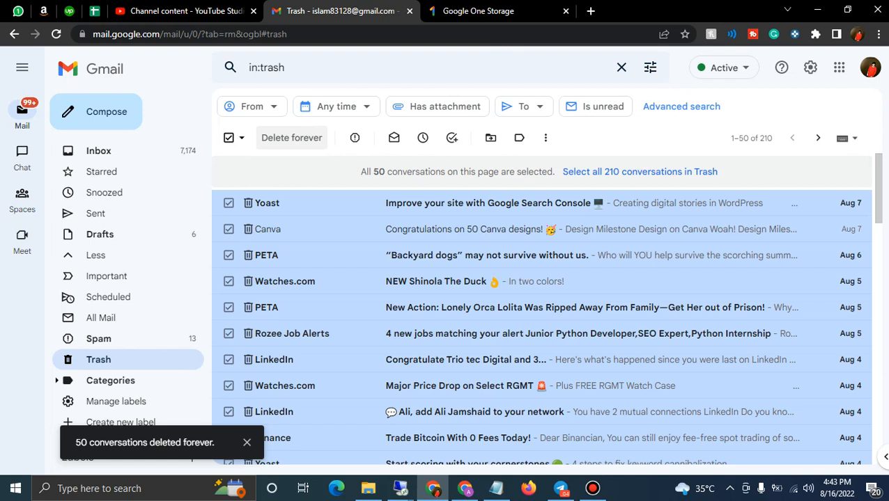
left_click(291, 137)
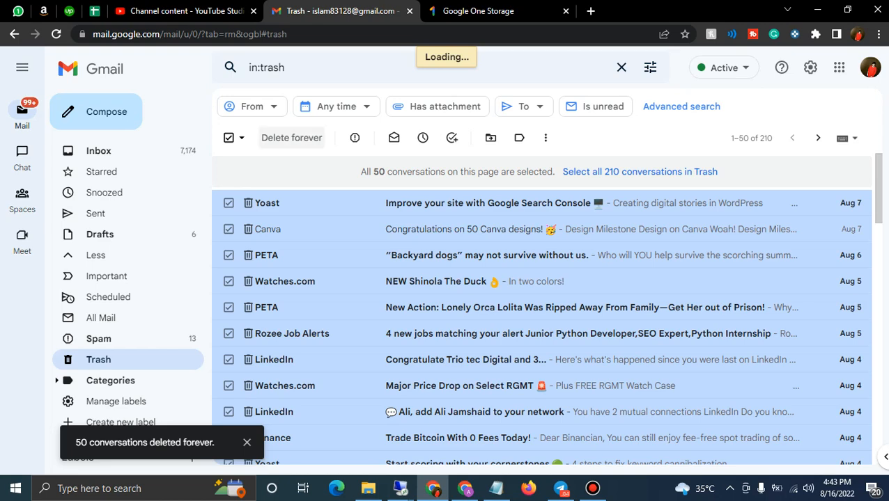
left_click(291, 138)
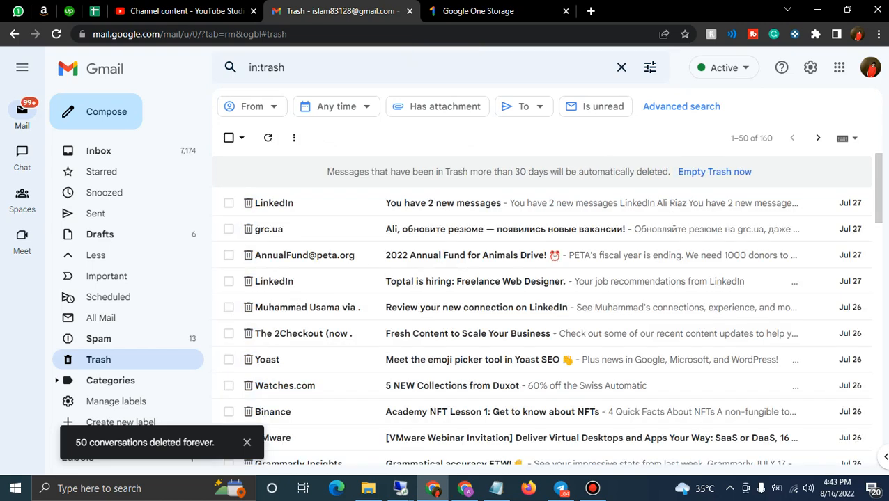
Step: Empty all 160 remaining Trash conversations with confirmation and return to the inbox
left_click(713, 171)
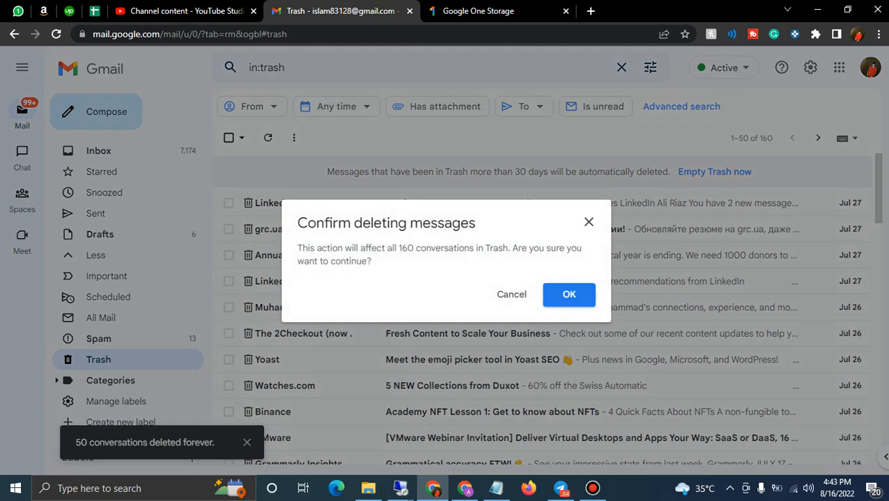
left_click(568, 295)
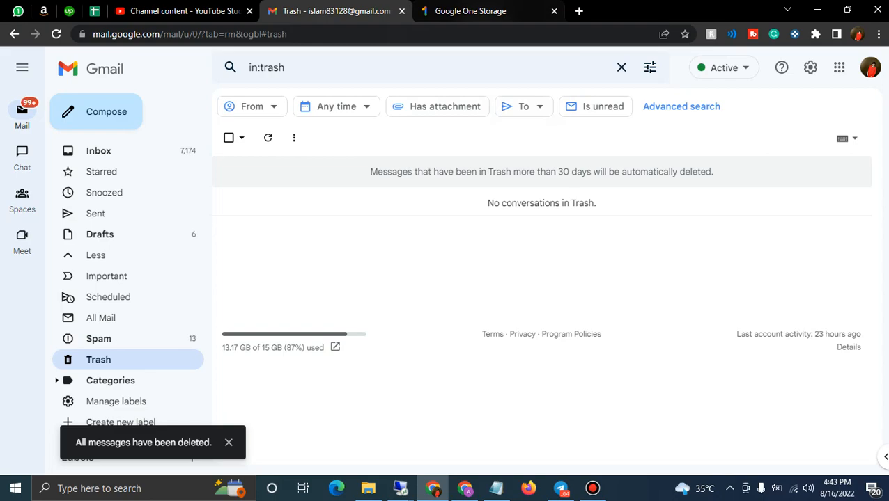
left_click(98, 151)
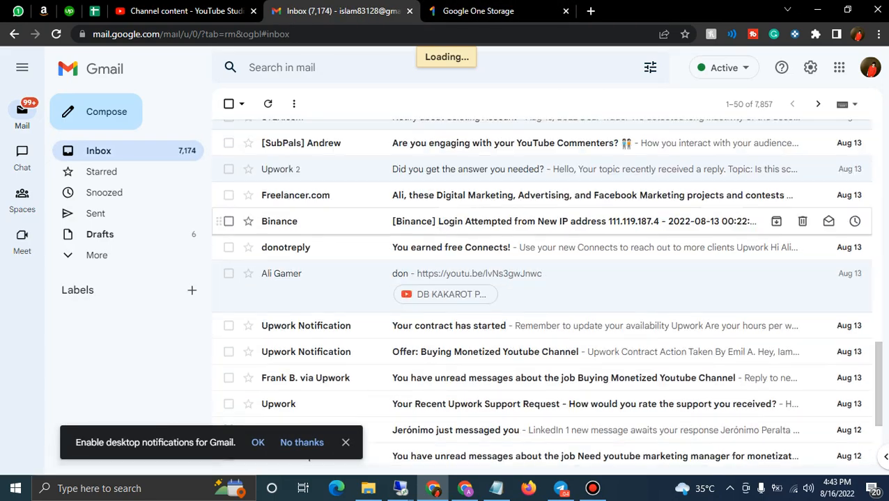
scroll("down", 3)
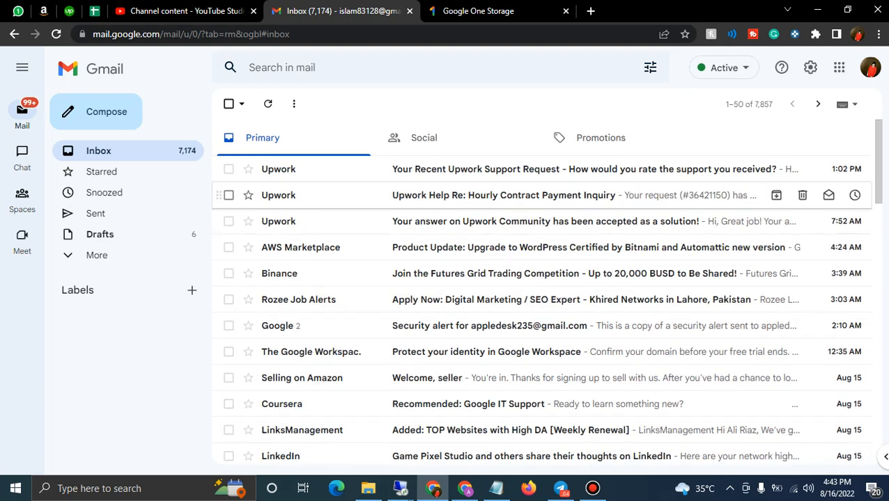
left_click(96, 255)
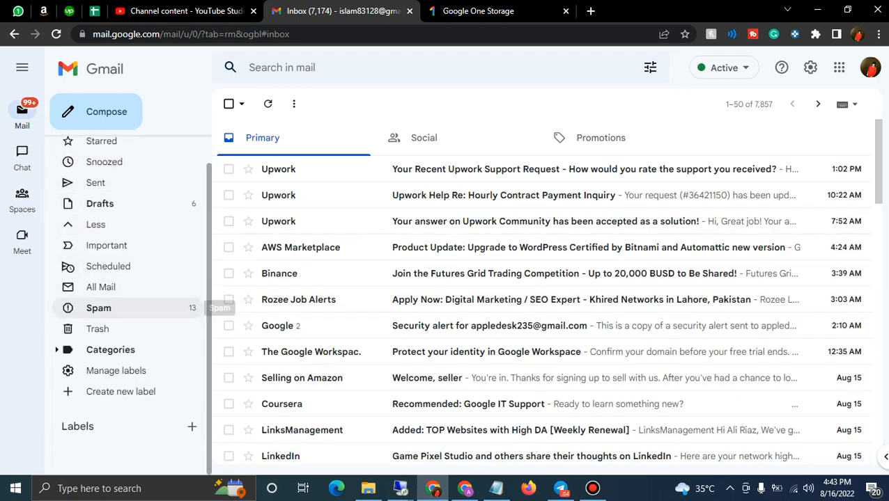
left_click(97, 308)
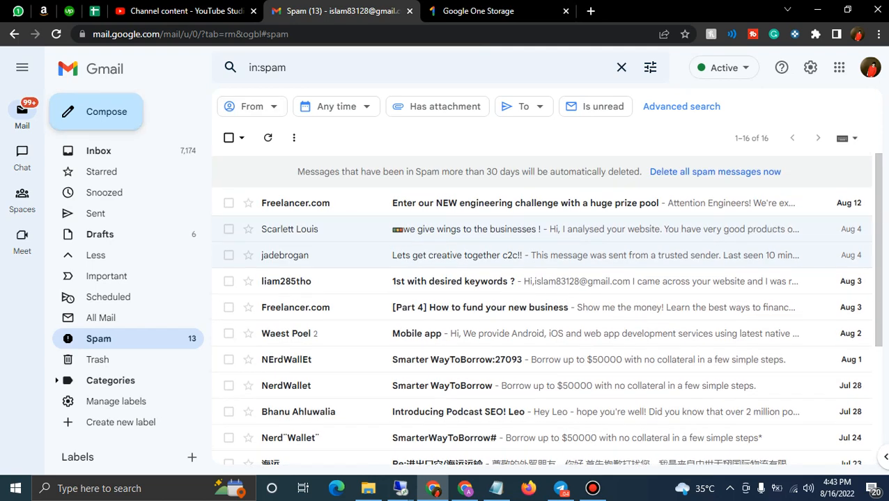
left_click(97, 150)
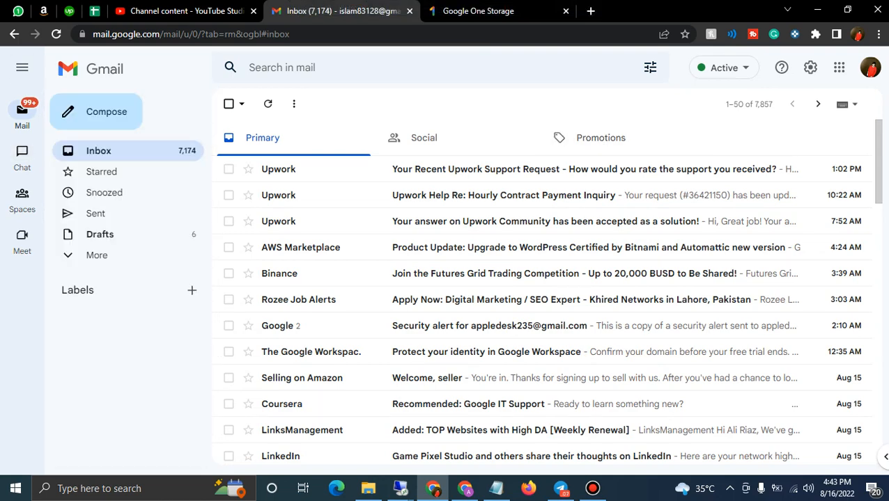
left_click(497, 11)
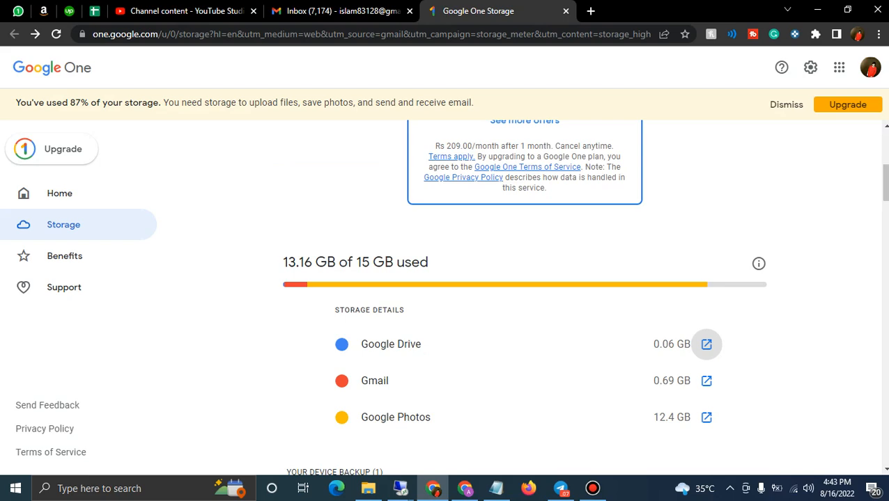
Step: Switch the Google One plan cards to Monthly pricing, review the storage breakdown, then return to the Gmail inbox
scroll("up", 3)
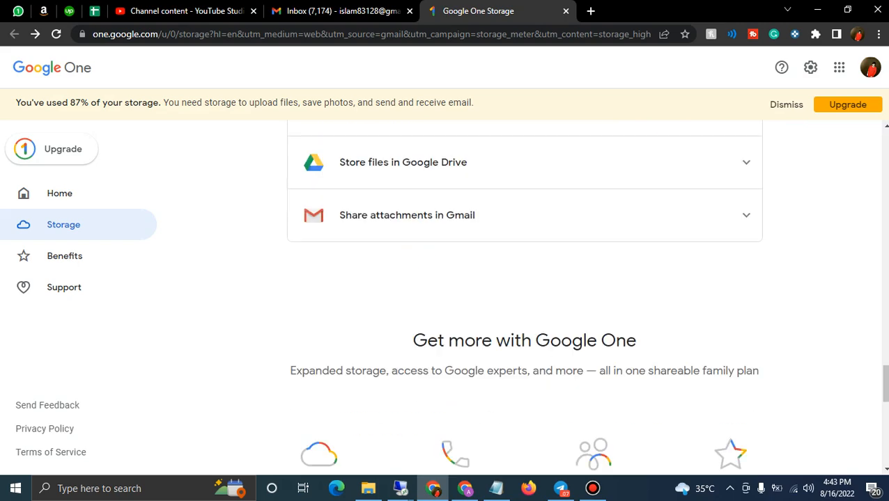
scroll("down", 3)
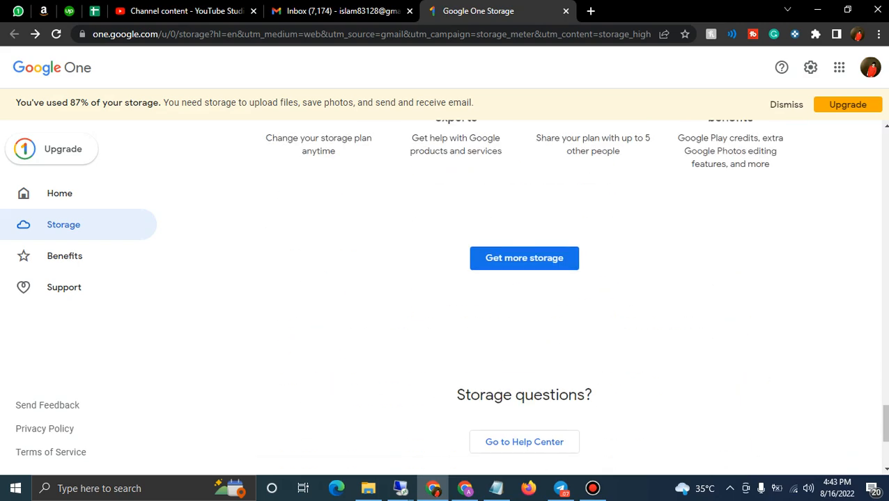
scroll("up", 3)
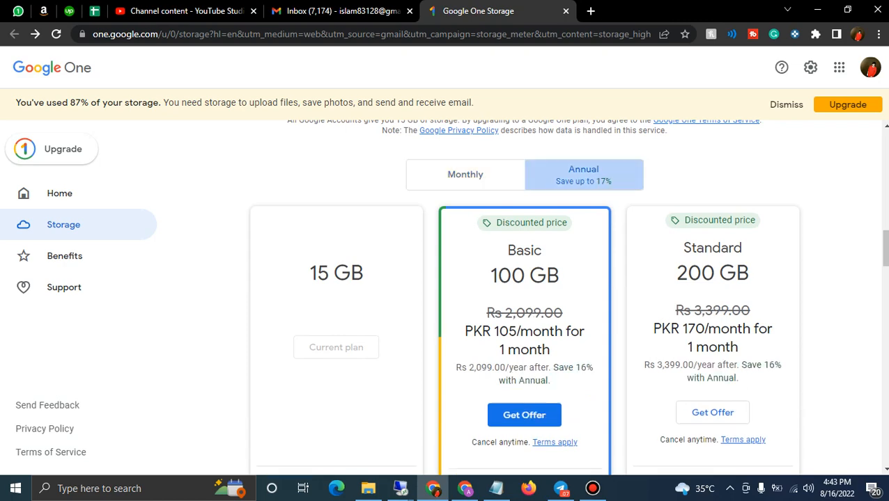
left_click(465, 174)
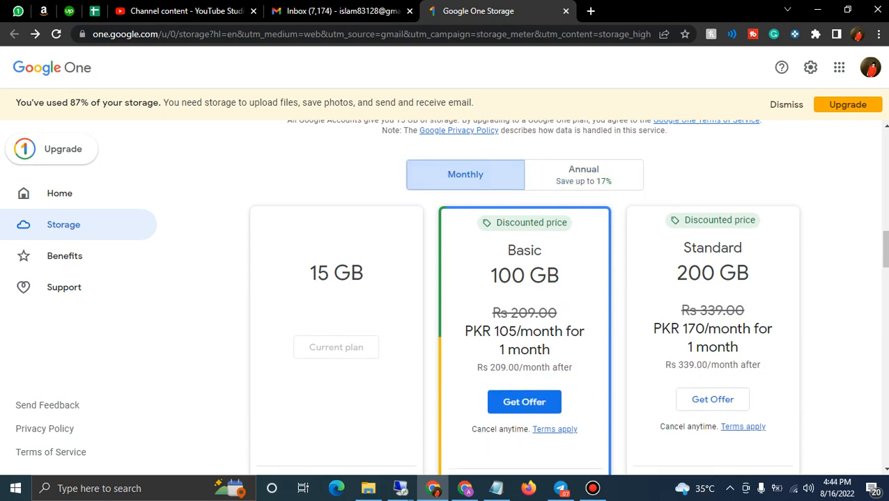
scroll("down", 3)
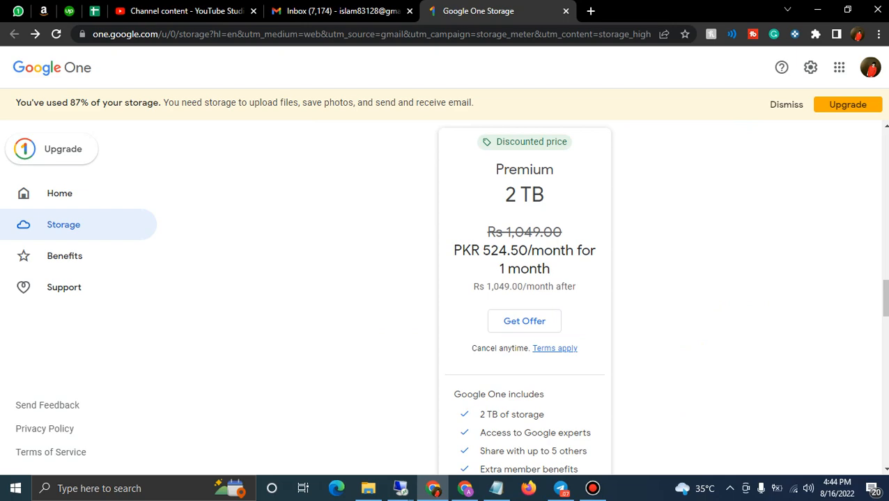
scroll("down", 3)
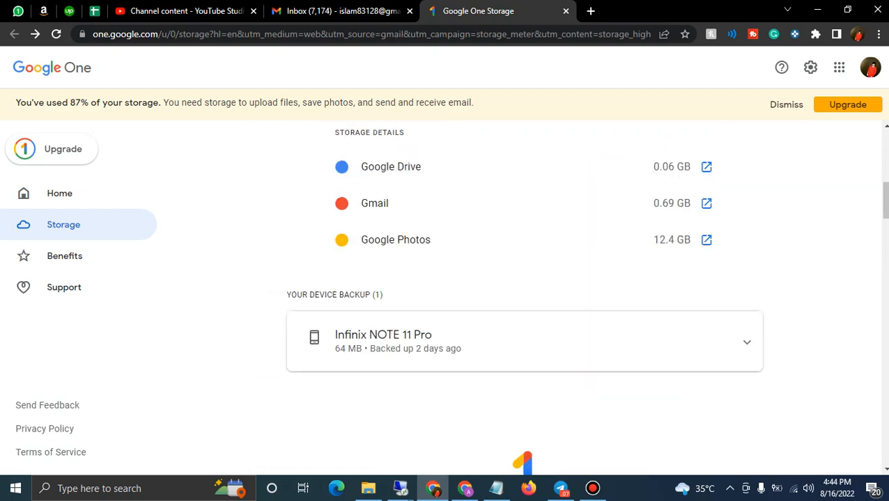
left_click(327, 11)
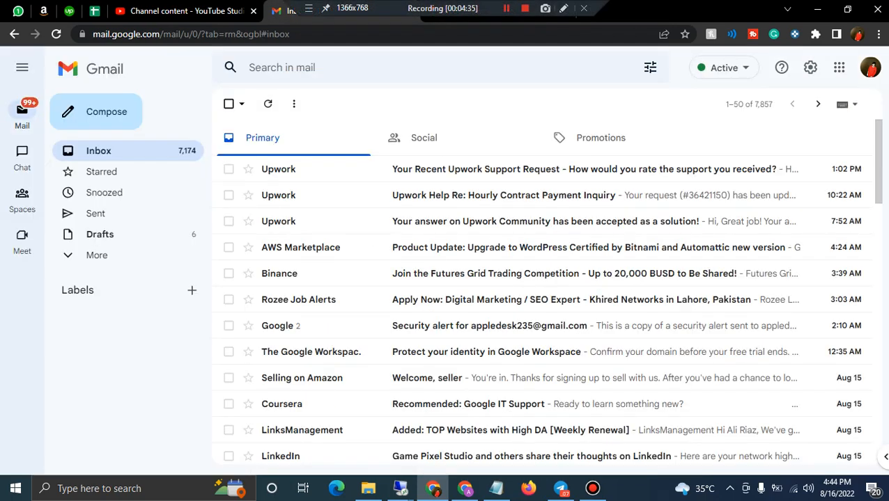
Step: Return to the Google One Storage page showing the monthly plan cards with usage at 13.16 GB of 15 GB
left_click(590, 11)
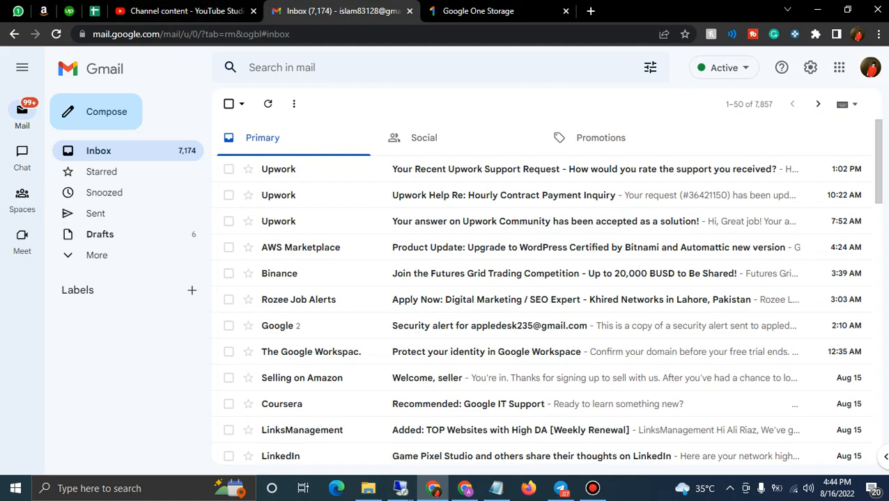
scroll("down", 3)
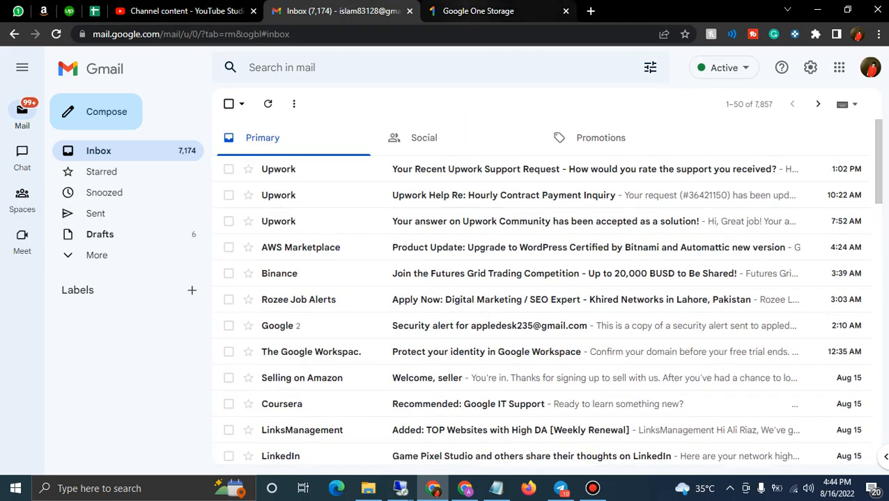
left_click(478, 11)
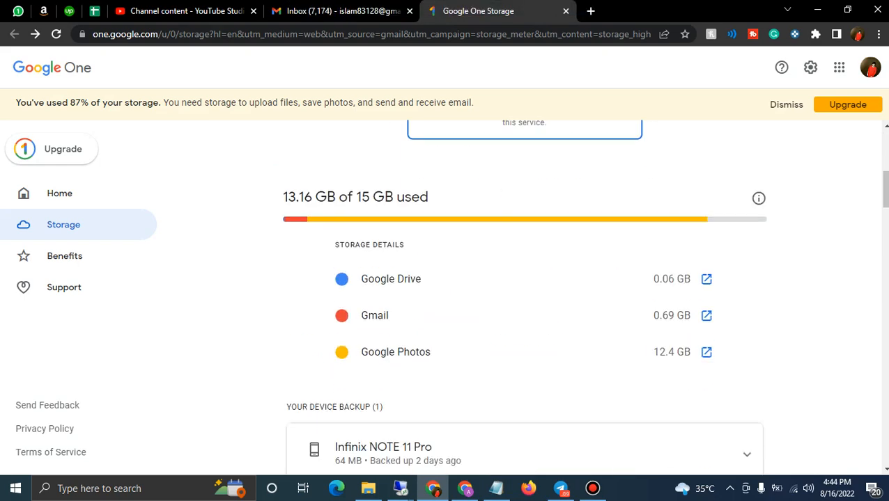
scroll("up", 3)
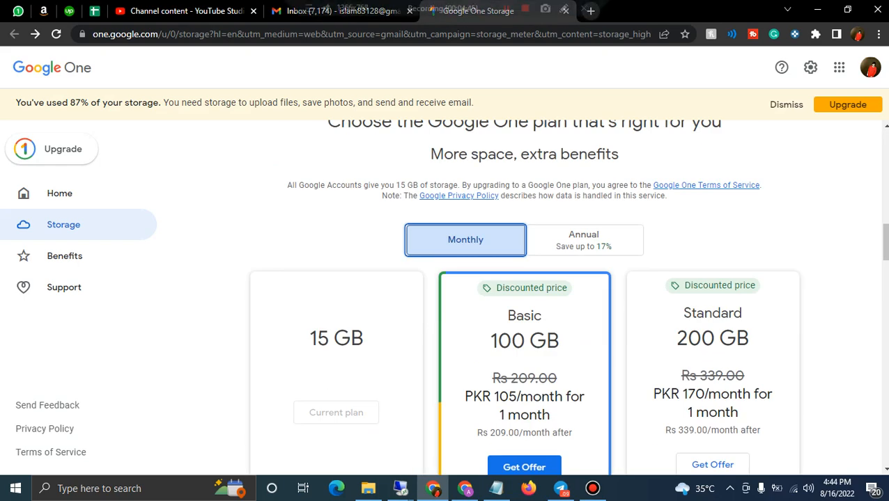